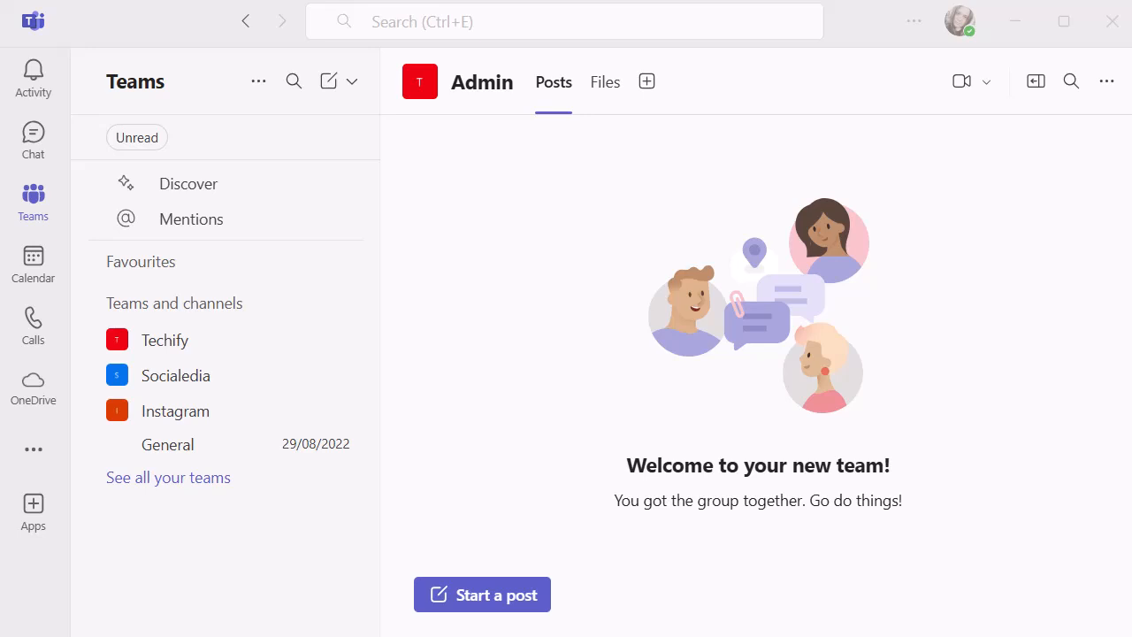
{"action": "mouse_move", "coordinate": [27, 163]}
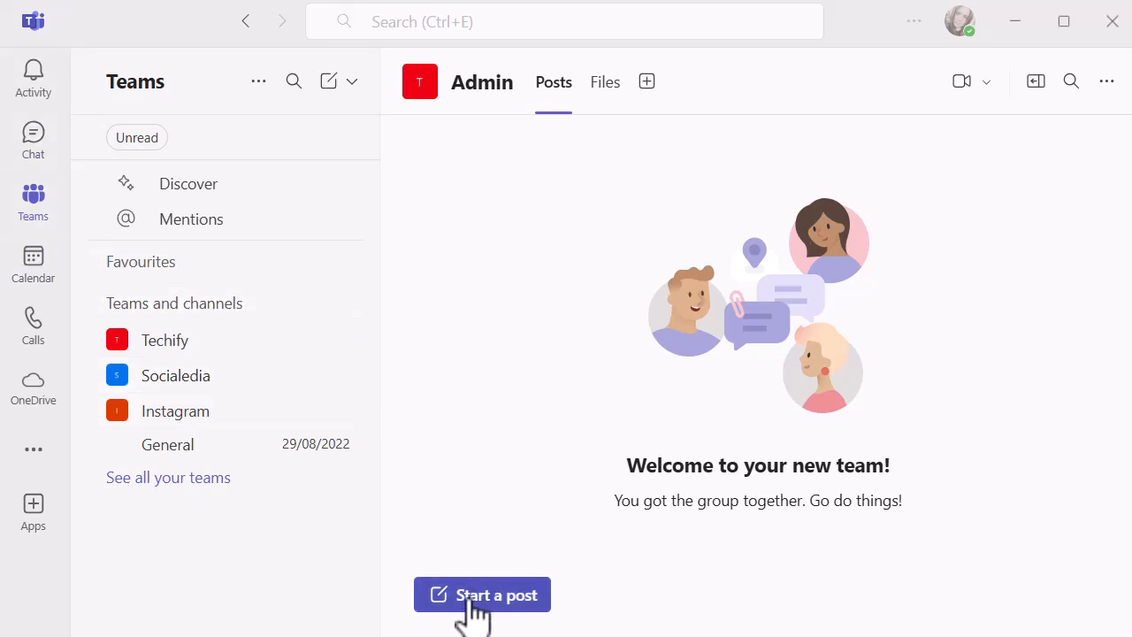
Start a new Admin channel post for the 'Project Paris is Live' announcement.
{"action": "left_click", "coordinate": [482, 595]}
{"action": "type", "text": "We are happy to announce that Project Paris went live in the first pilot account today! Thank you to everyone for your hard work so far"}
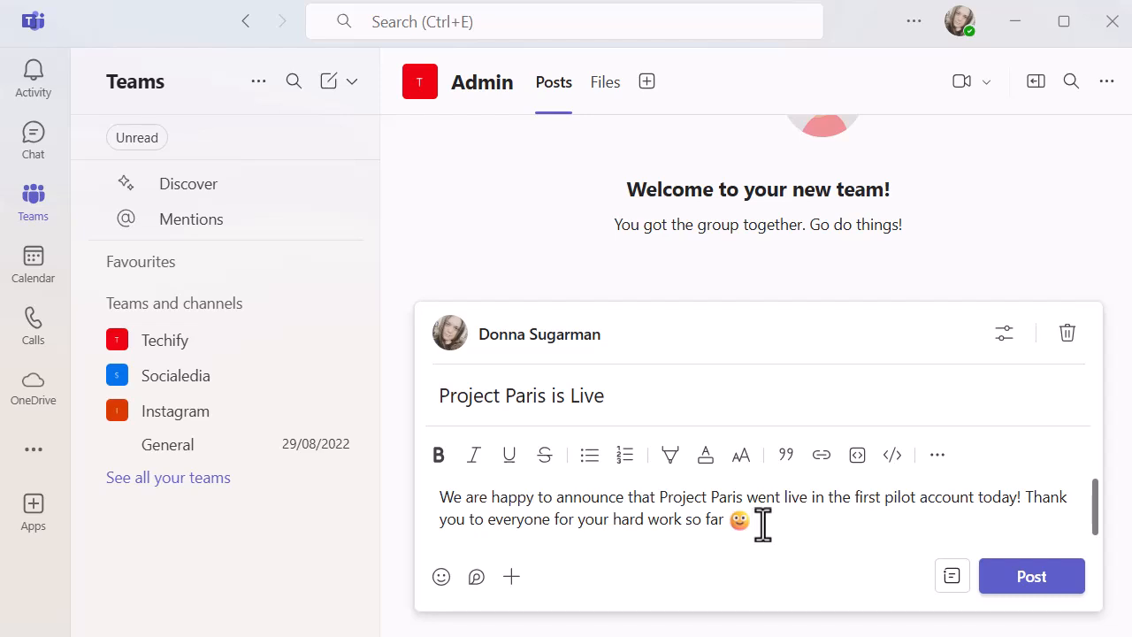
{"action": "mouse_move", "coordinate": [513, 580]}
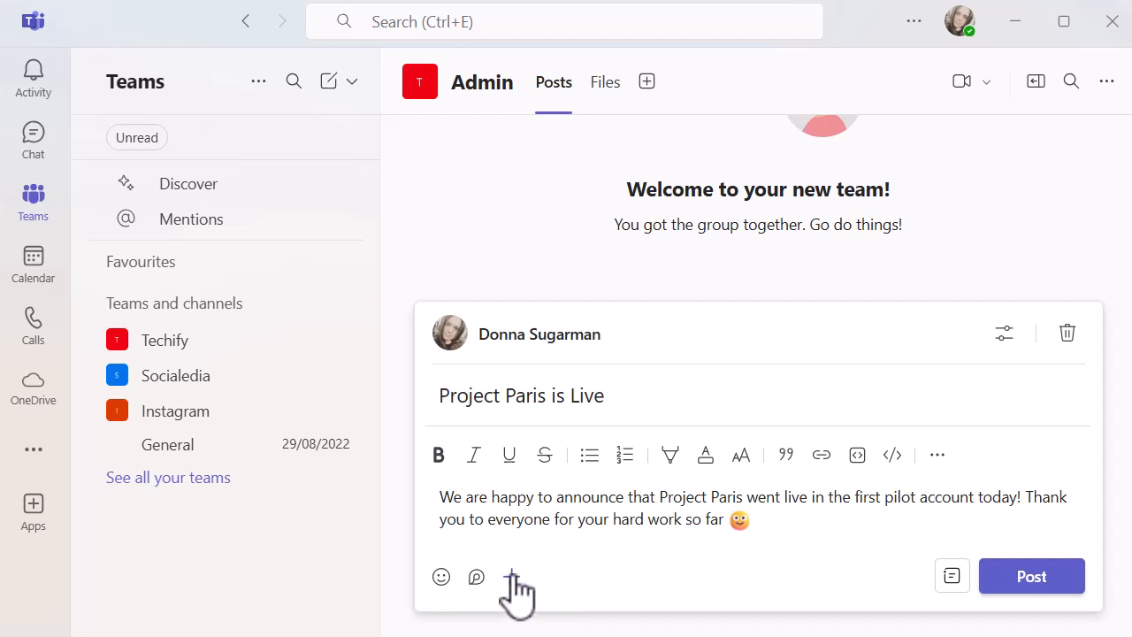
{"action": "mouse_move", "coordinate": [512, 576]}
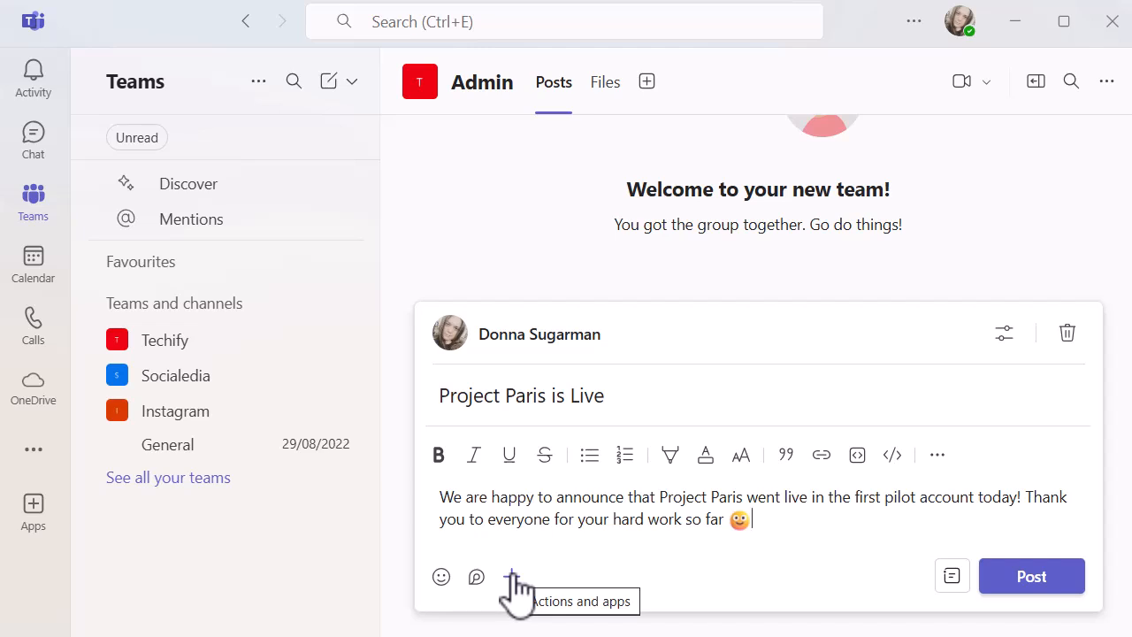
Schedule the post for Thursday 6 March at 16:00.
{"action": "left_click", "coordinate": [511, 577]}
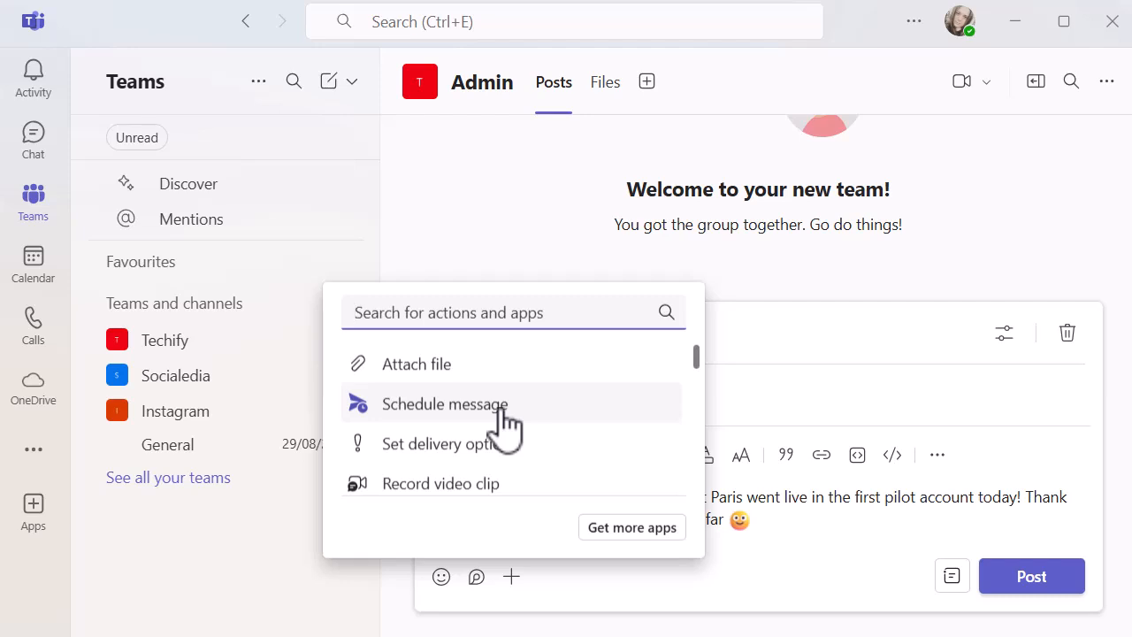
{"action": "left_click", "coordinate": [445, 404]}
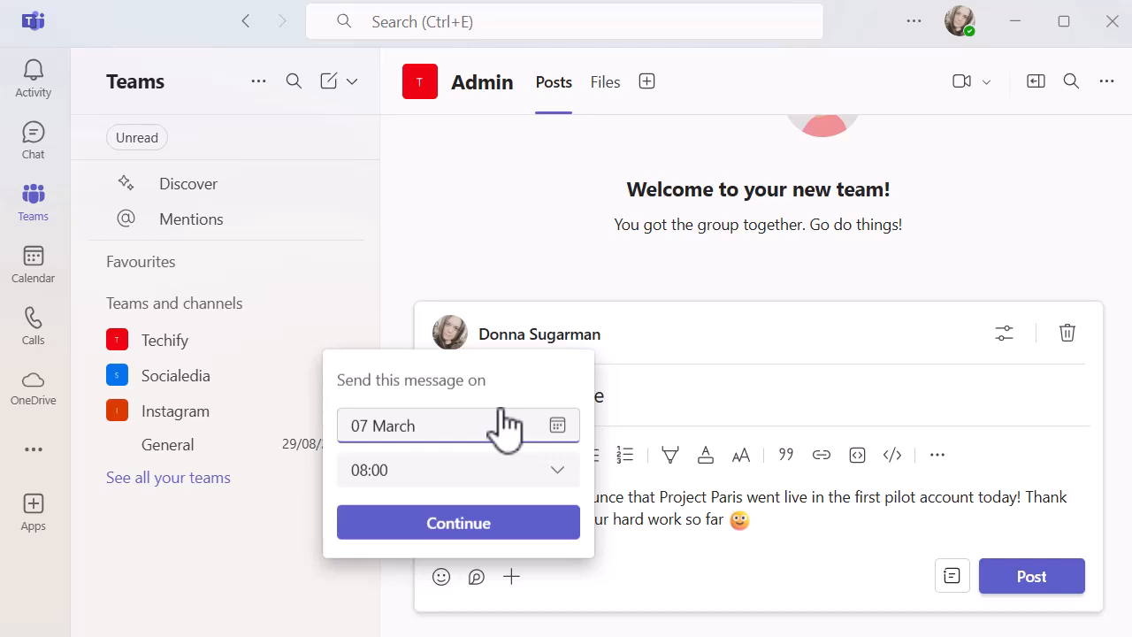
{"action": "mouse_move", "coordinate": [557, 460]}
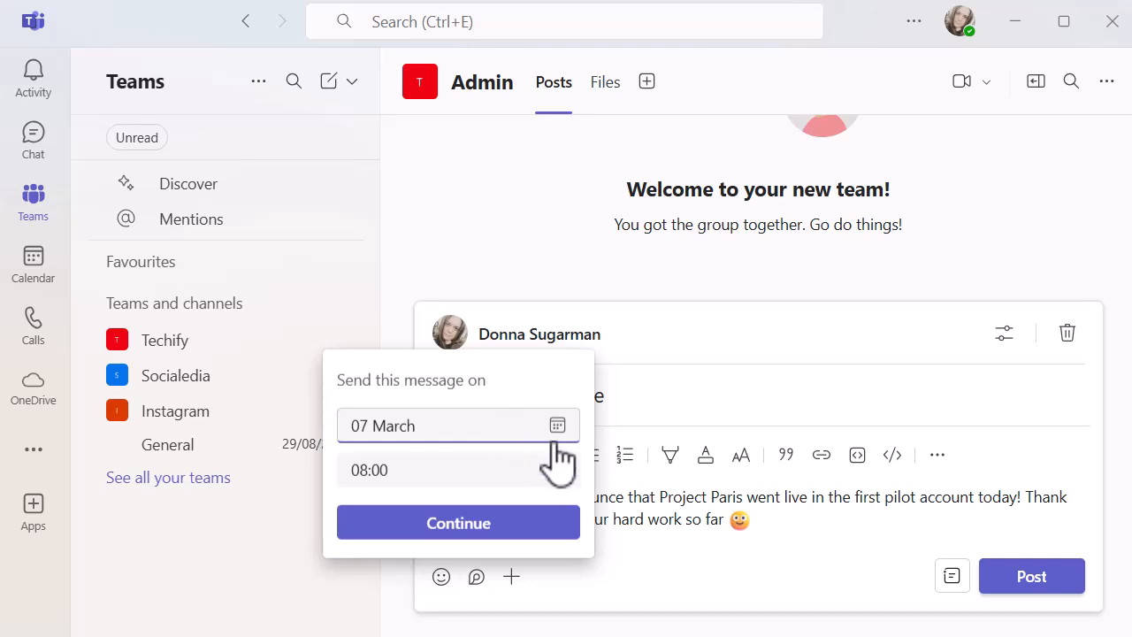
{"action": "mouse_move", "coordinate": [424, 446]}
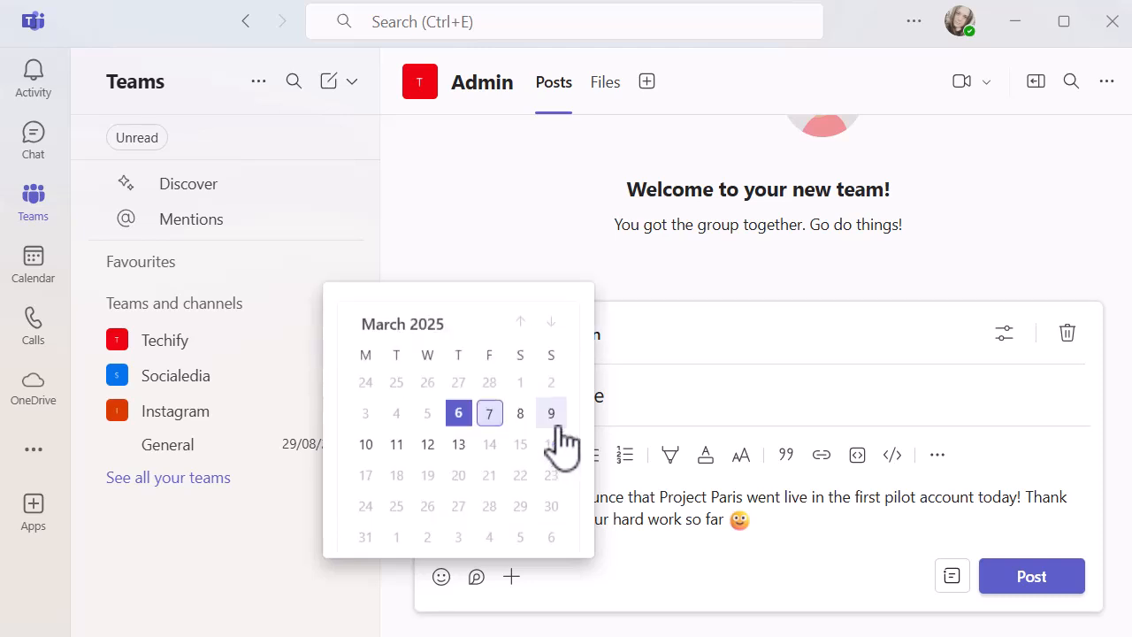
{"action": "mouse_move", "coordinate": [458, 413]}
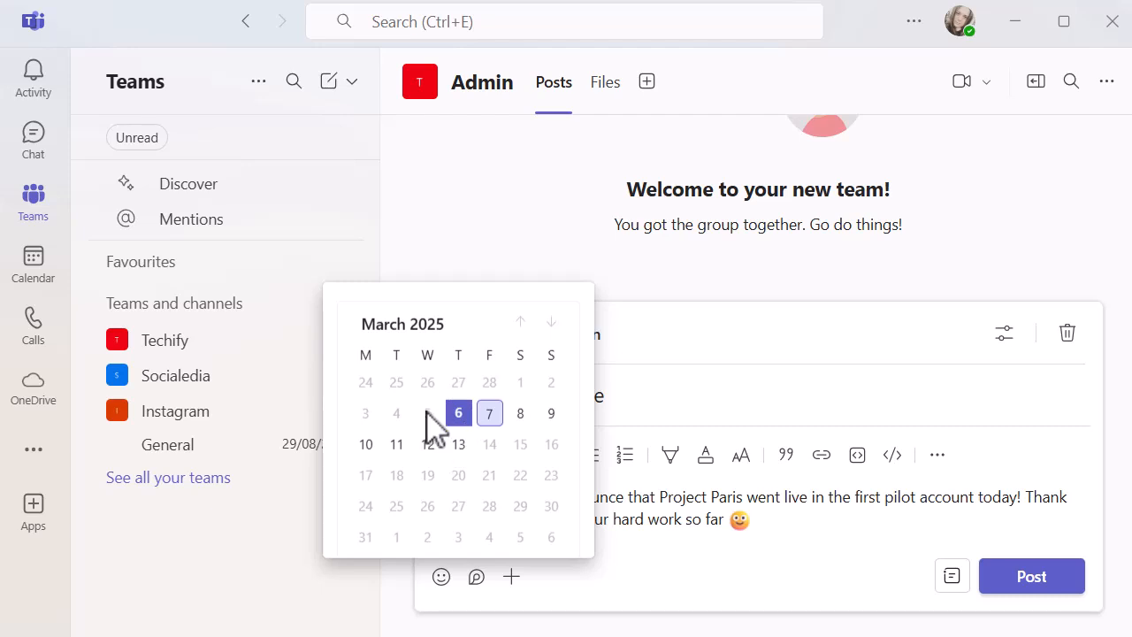
{"action": "mouse_move", "coordinate": [395, 444]}
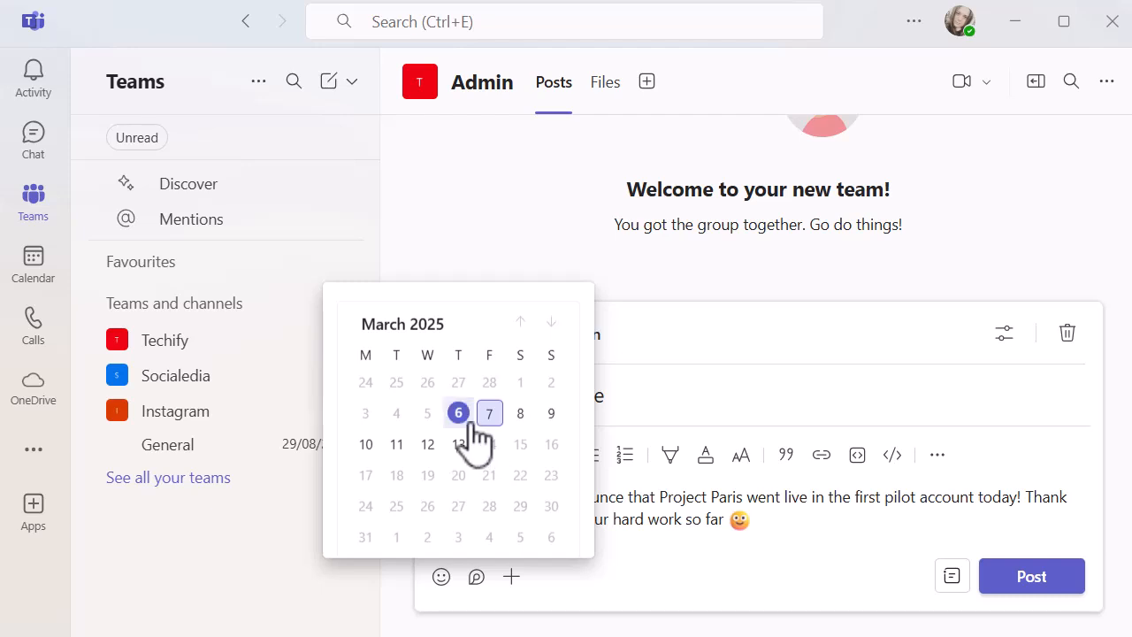
{"action": "left_click", "coordinate": [458, 413]}
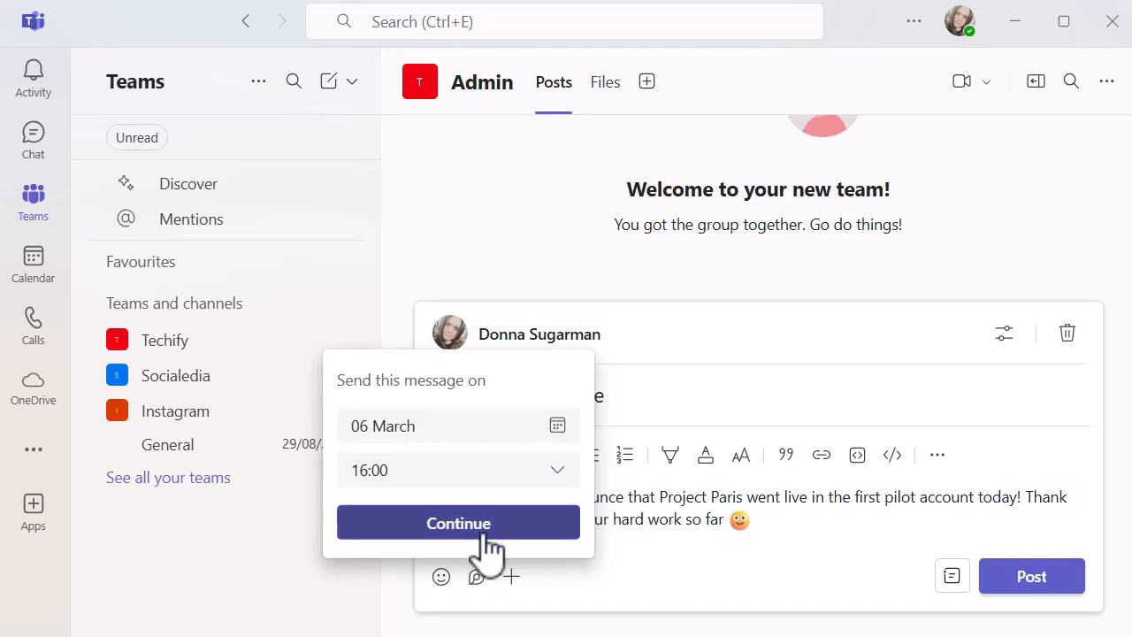
{"action": "left_click", "coordinate": [458, 522]}
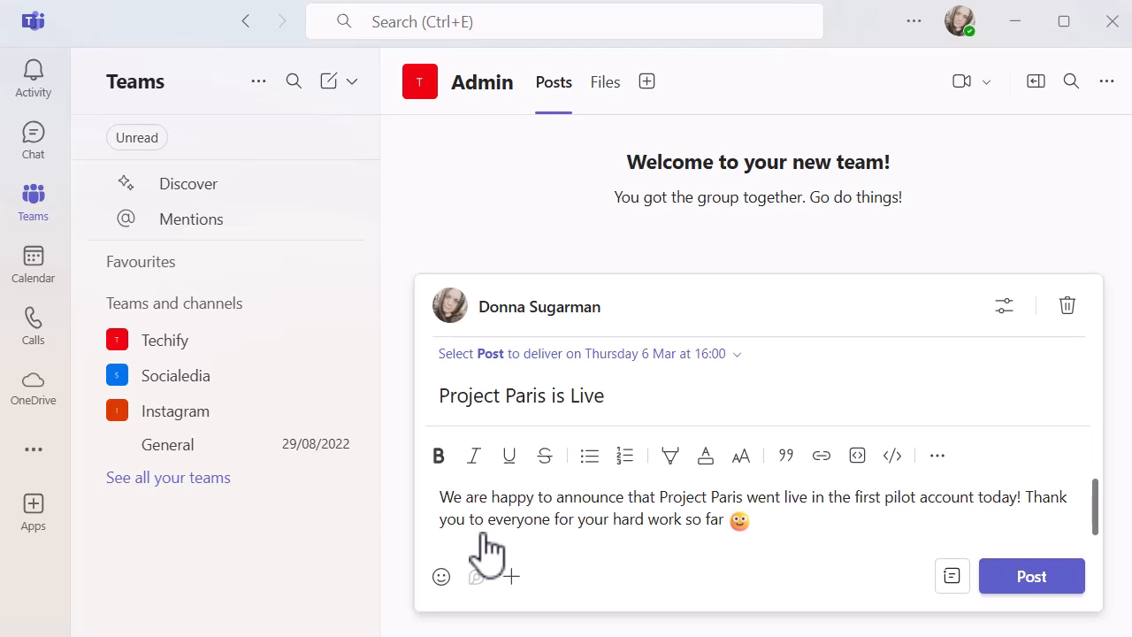
Post the 'Project Paris is Live' message, queued to send Thursday 6 March at 16:00.
{"action": "left_click", "coordinate": [751, 519]}
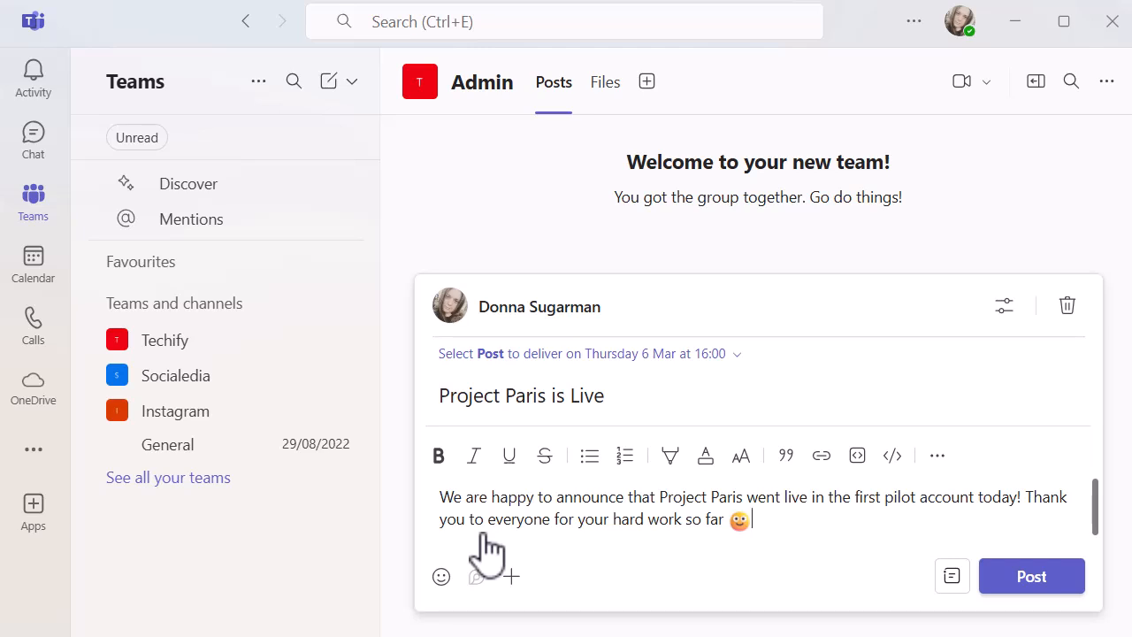
{"action": "mouse_move", "coordinate": [778, 389]}
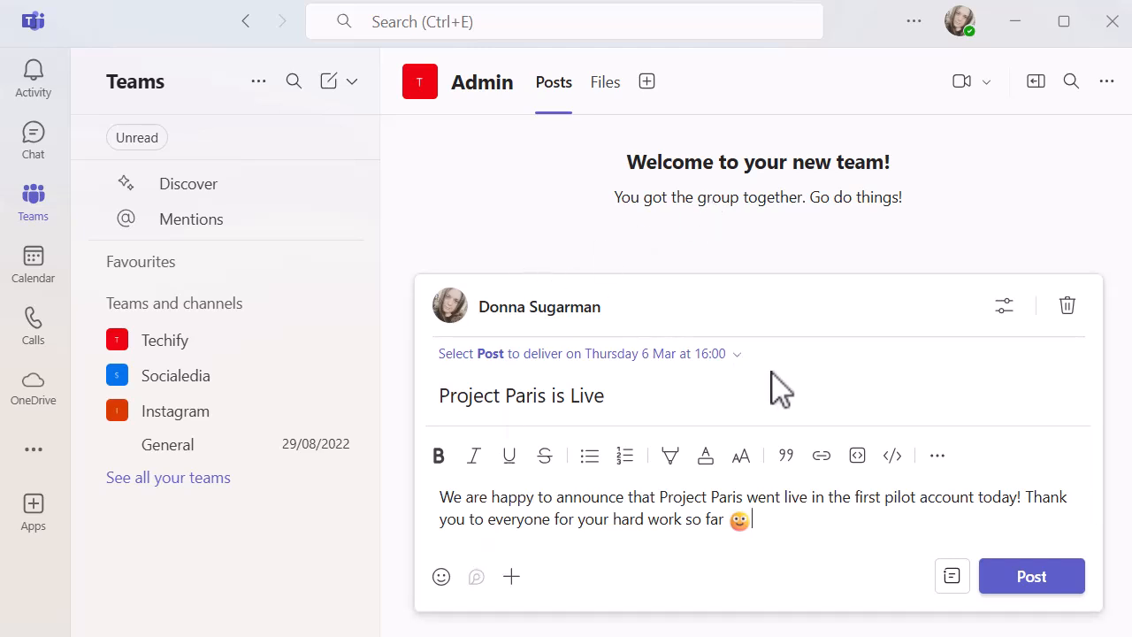
{"action": "left_click", "coordinate": [583, 353]}
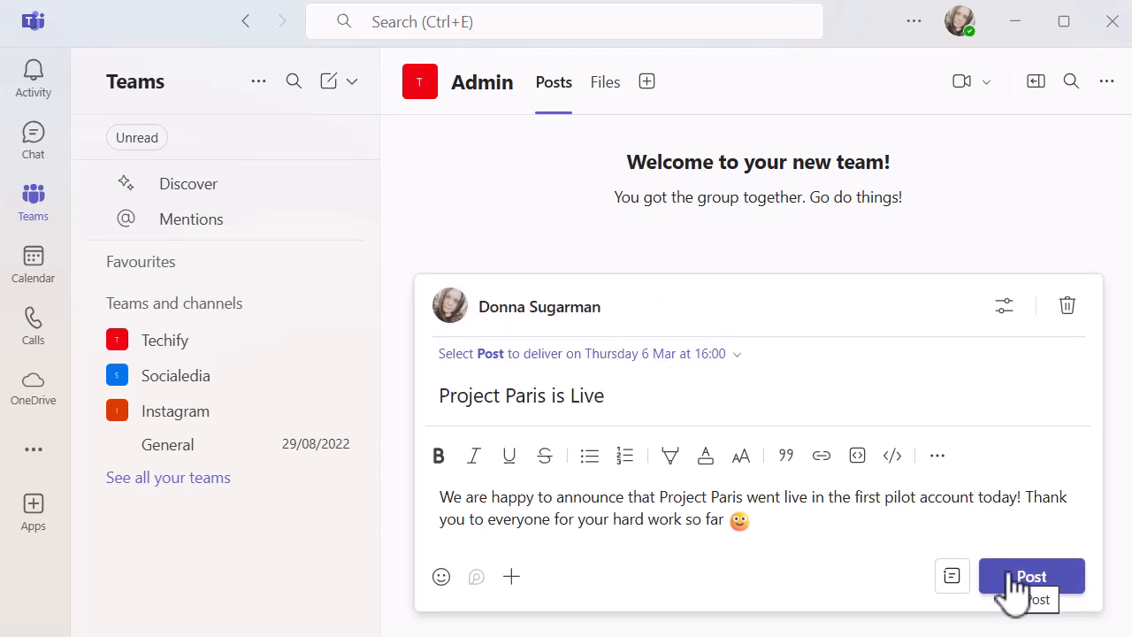
{"action": "left_click", "coordinate": [1030, 576]}
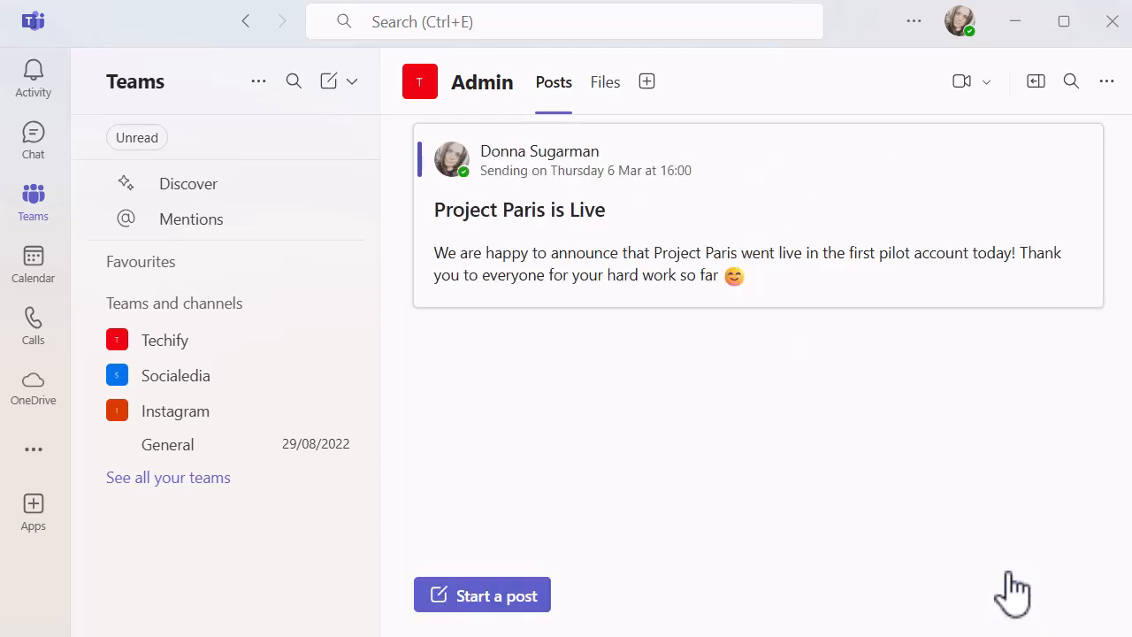
{"action": "mouse_move", "coordinate": [840, 455]}
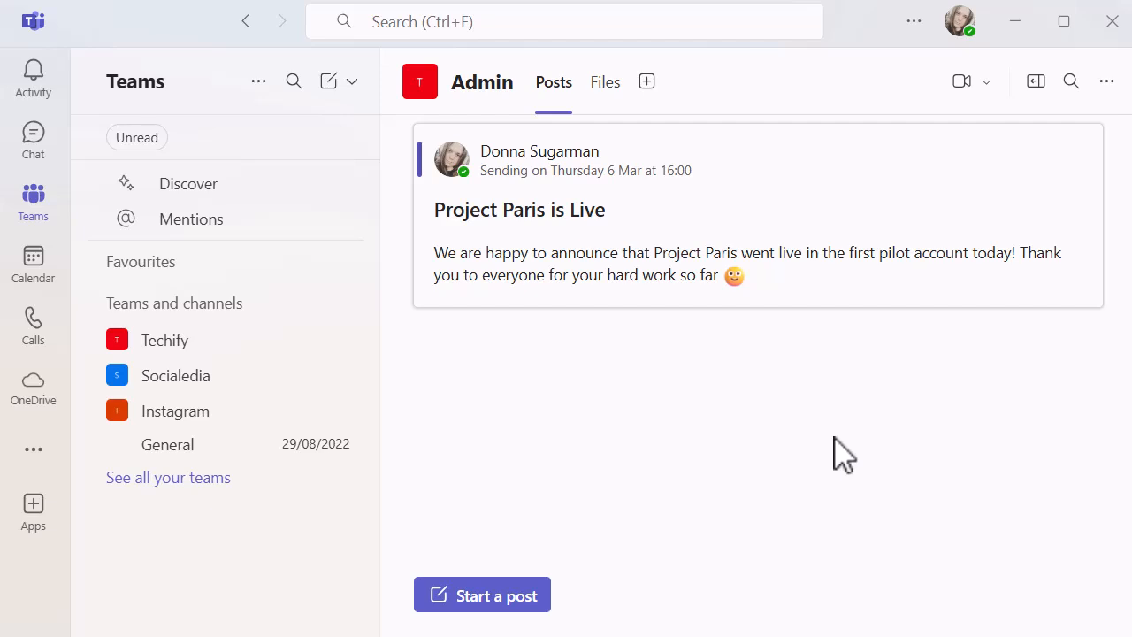